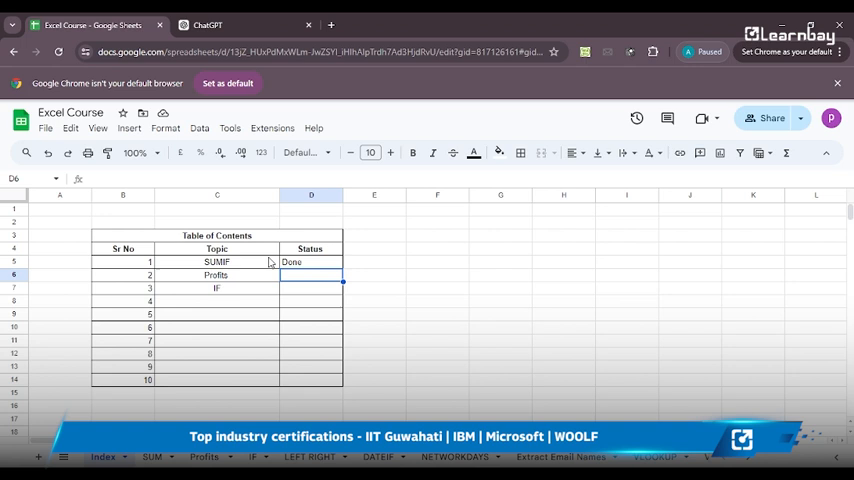
- Go from the Index's Profits topic to the Profits sheet, then switch over to ChatGPT
click(216, 260)
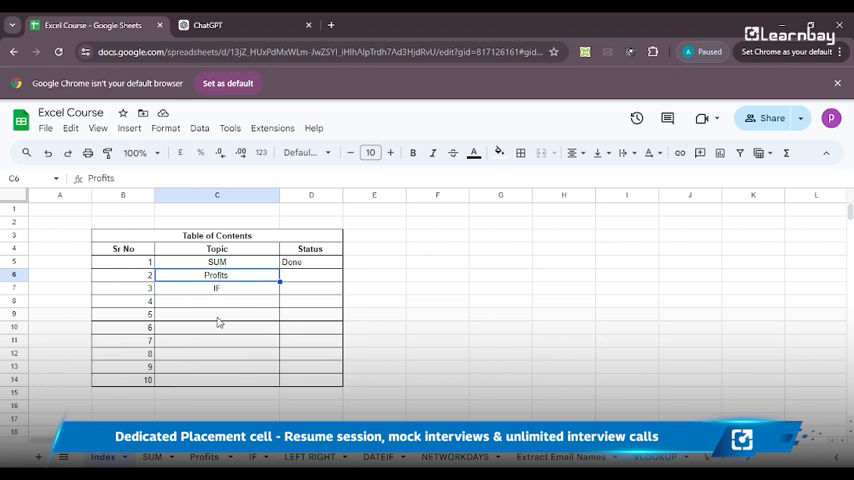
click(204, 456)
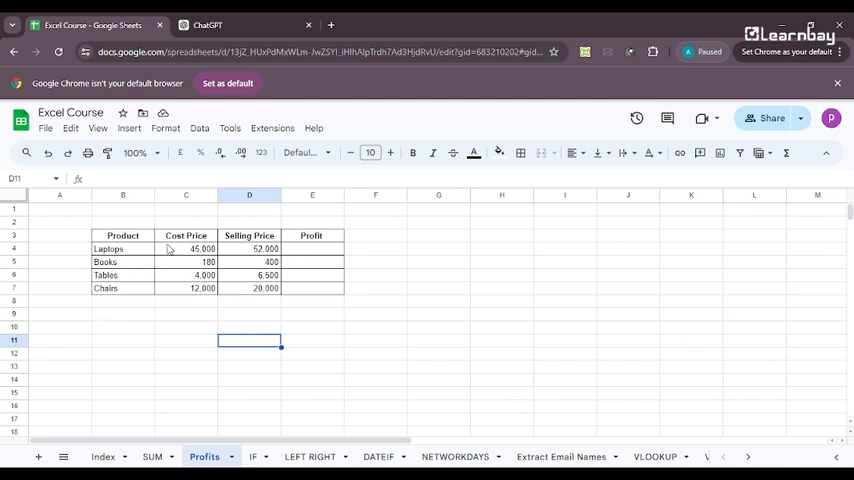
mouse_move(226, 284)
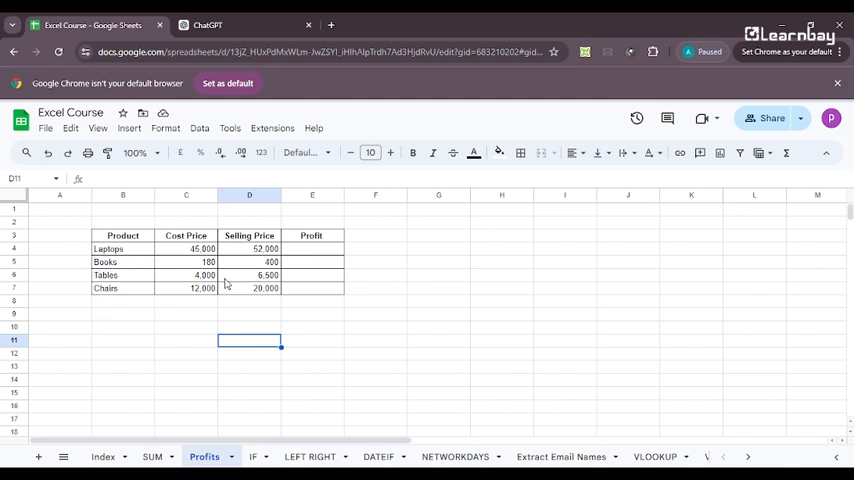
click(312, 248)
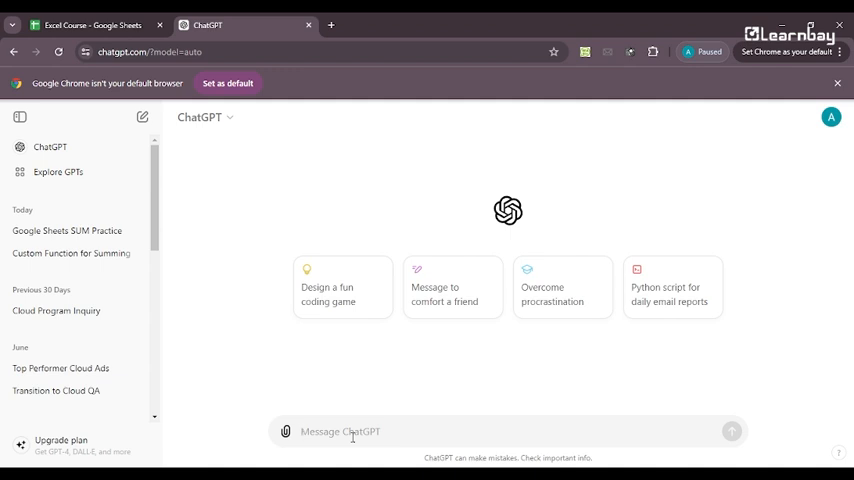
- Ask ChatGPT for a function finding profit from selling and cost price; get a Python reply
text(help me with)
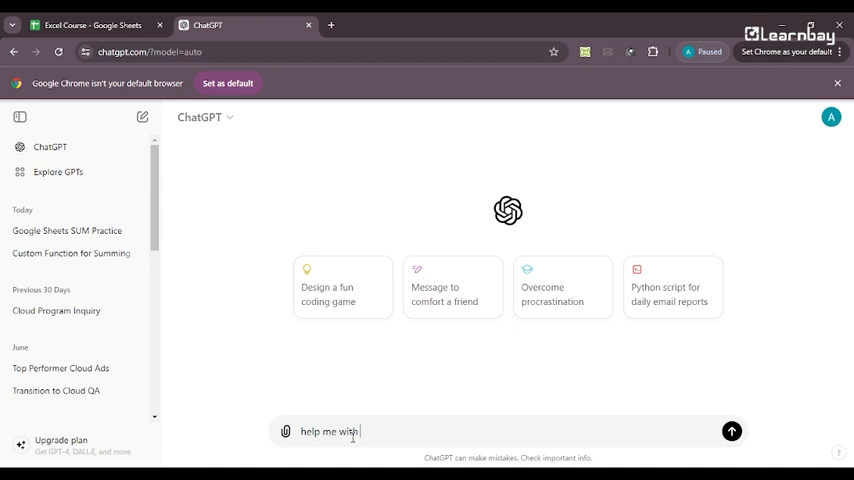
text(a function)
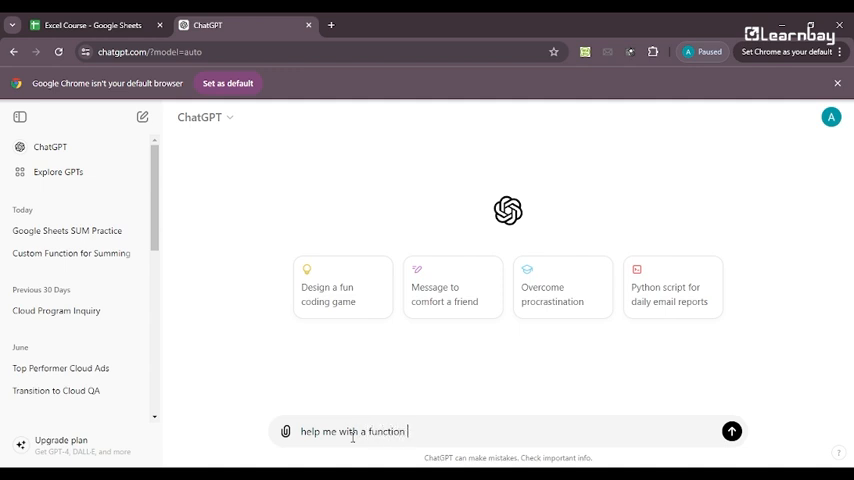
text(to find)
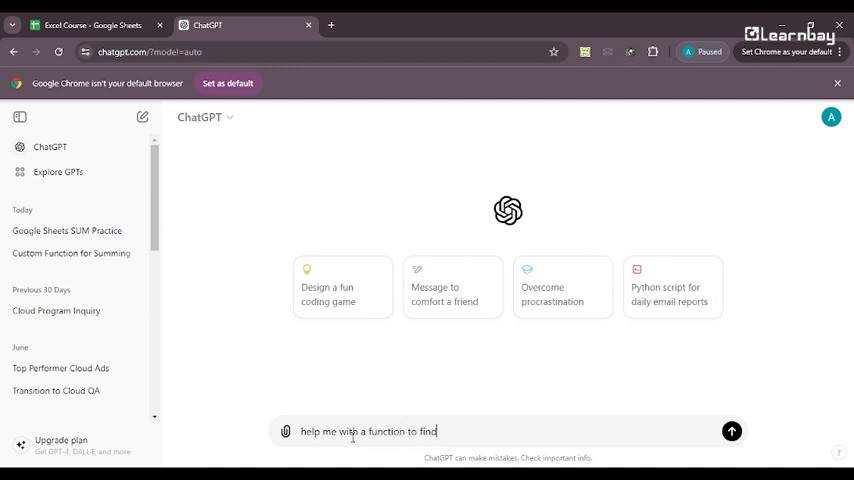
text(profit b)
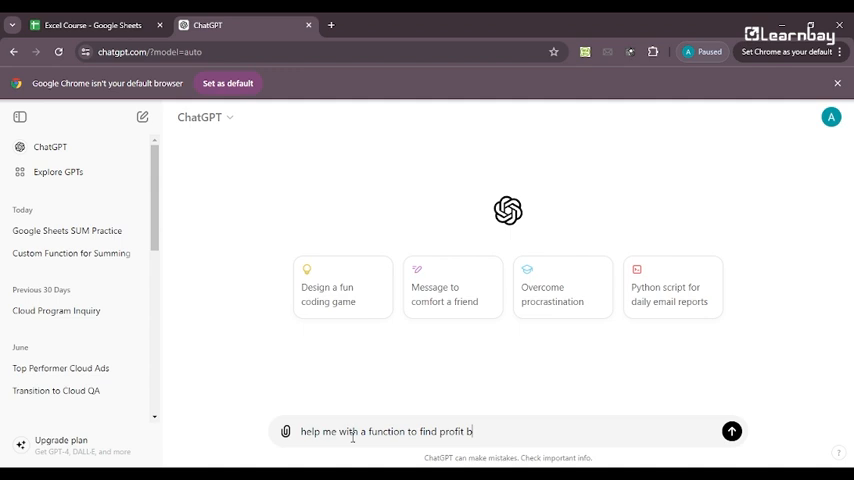
text(if my)
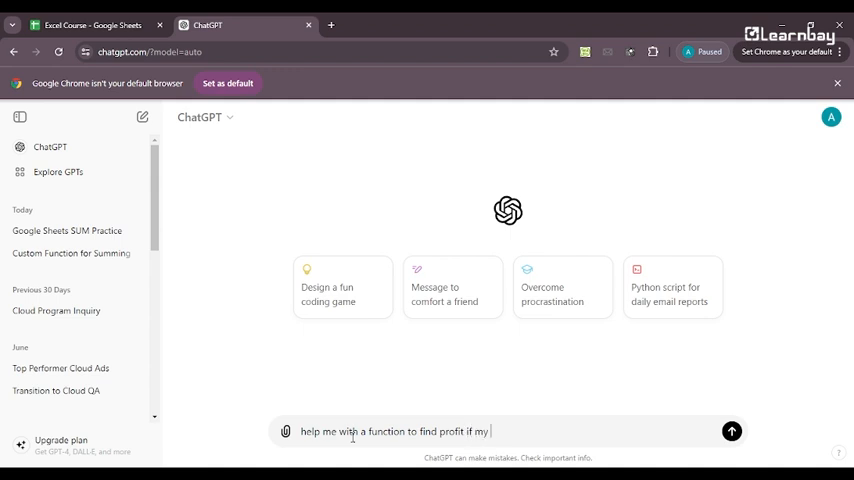
text(selling price)
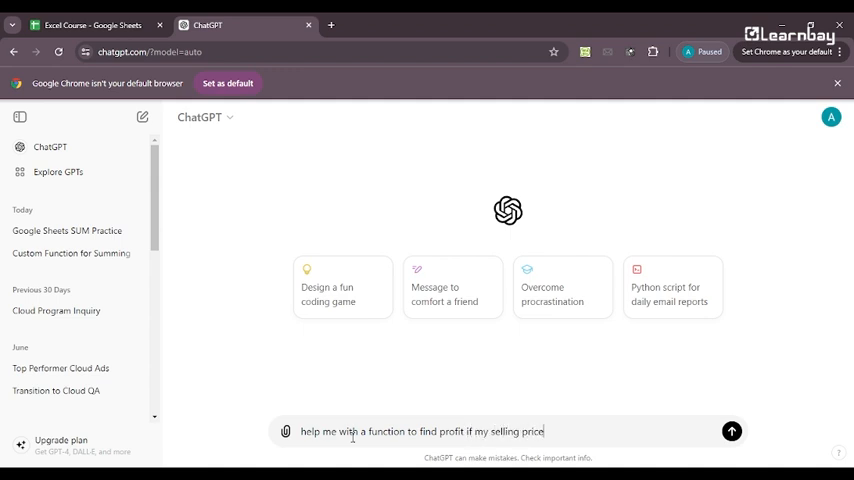
text(and cost price is give)
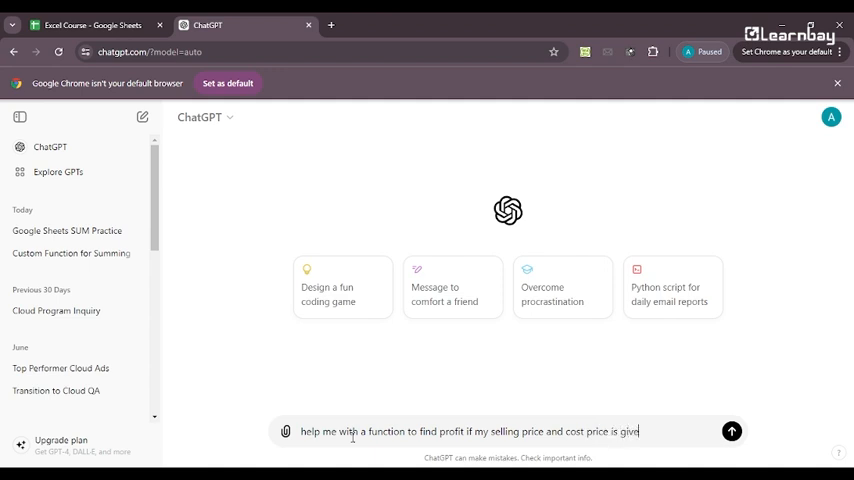
click(732, 432)
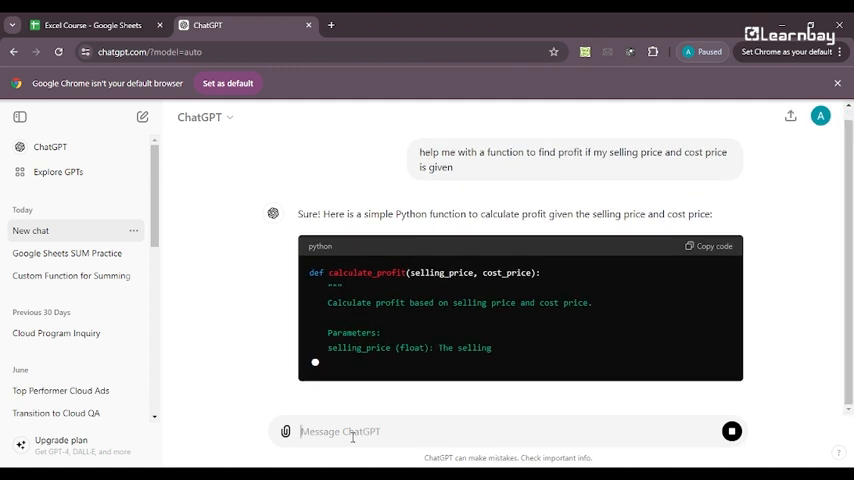
scroll(down, 3)
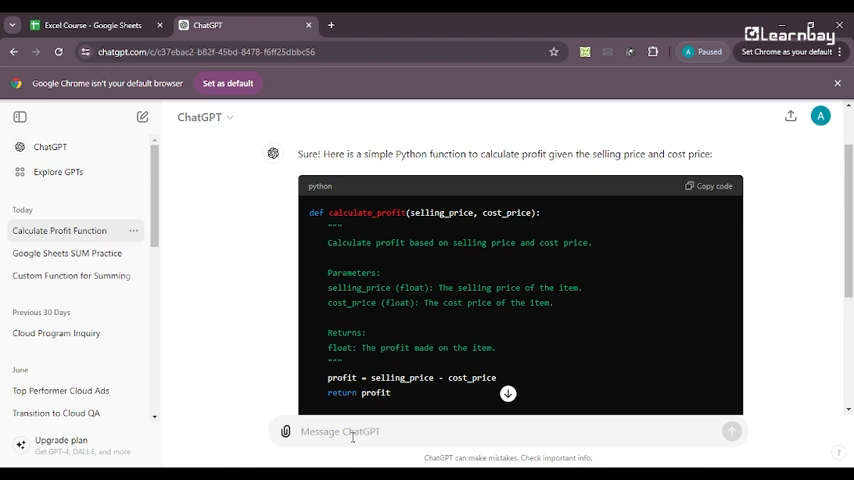
- Ask for the Google Sheets version and read the =A1 - B1 profit formula answer
click(340, 432)
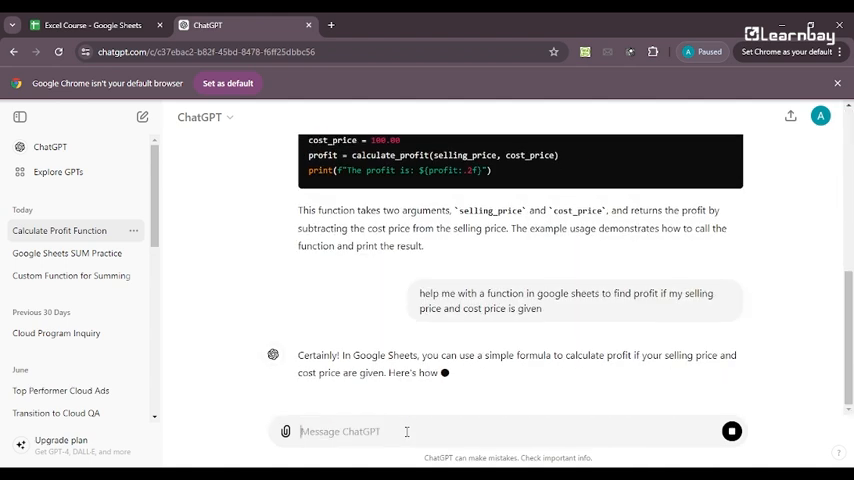
scroll(down, 3)
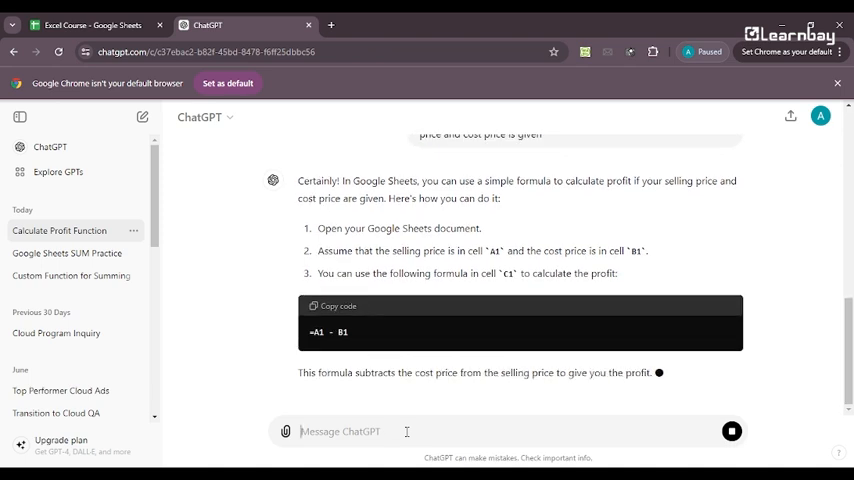
scroll(down, 3)
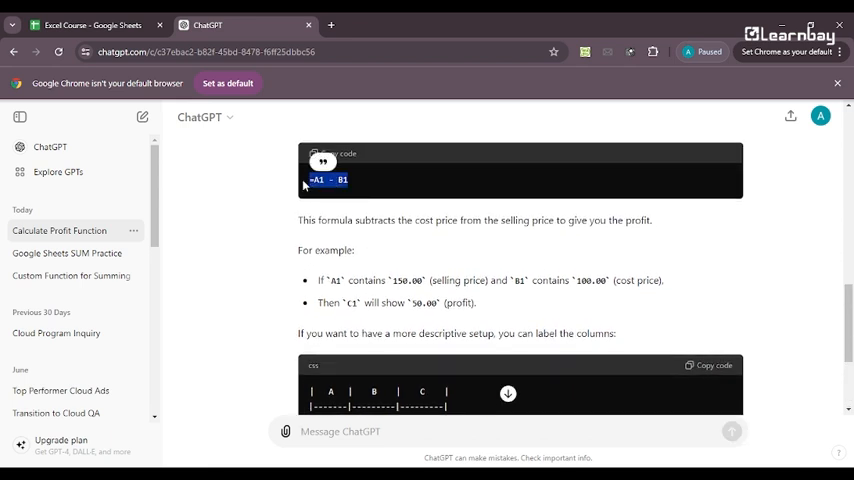
- Put =A1 - B1 into the Laptops Profit cell E4, which returns 0, and inspect A1
click(90, 24)
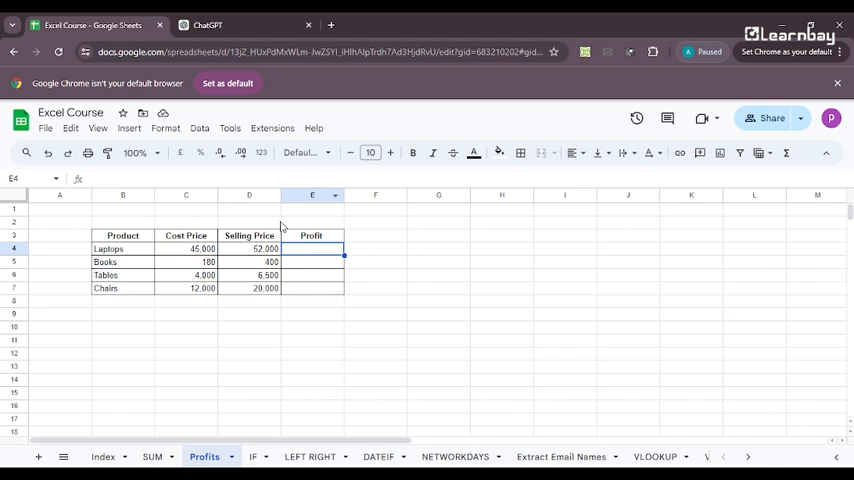
mouse_move(258, 196)
text(=A1 - B1)
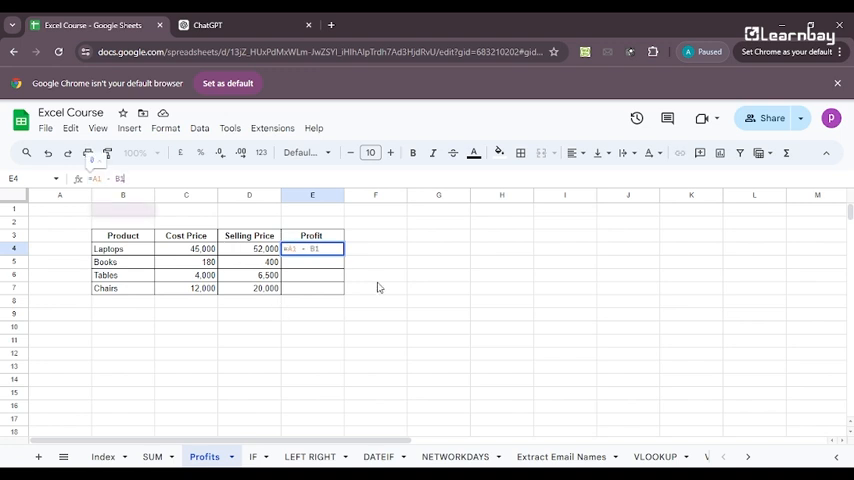
key(enter)
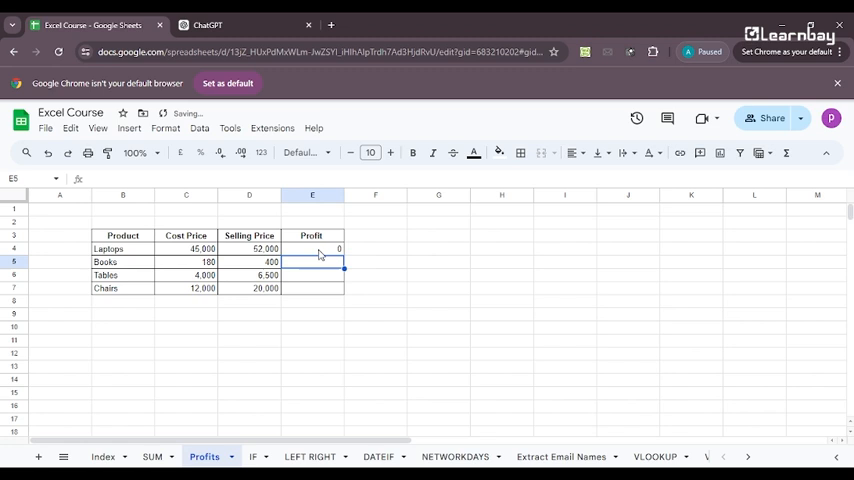
click(312, 248)
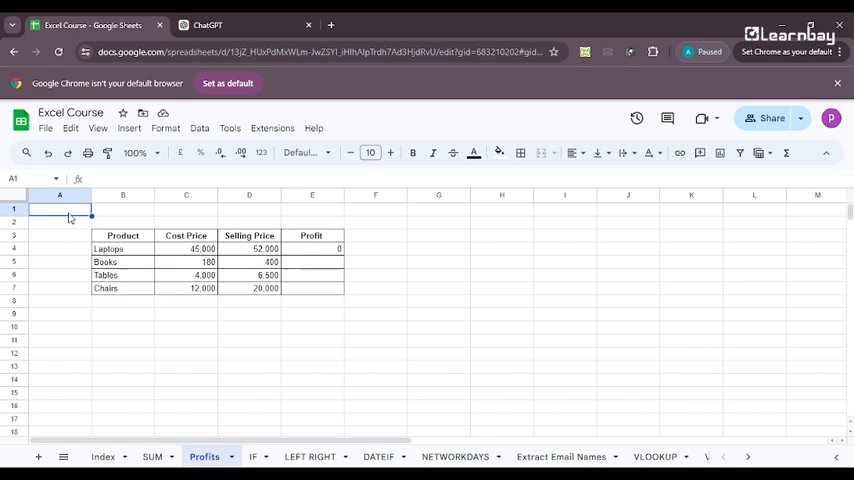
- Check where the Laptops cost price sits and reopen E4's formula for correction
click(122, 208)
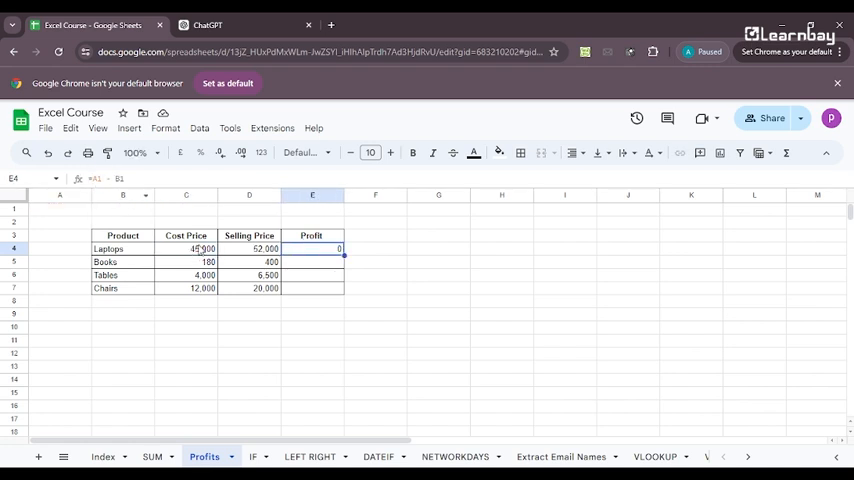
click(186, 248)
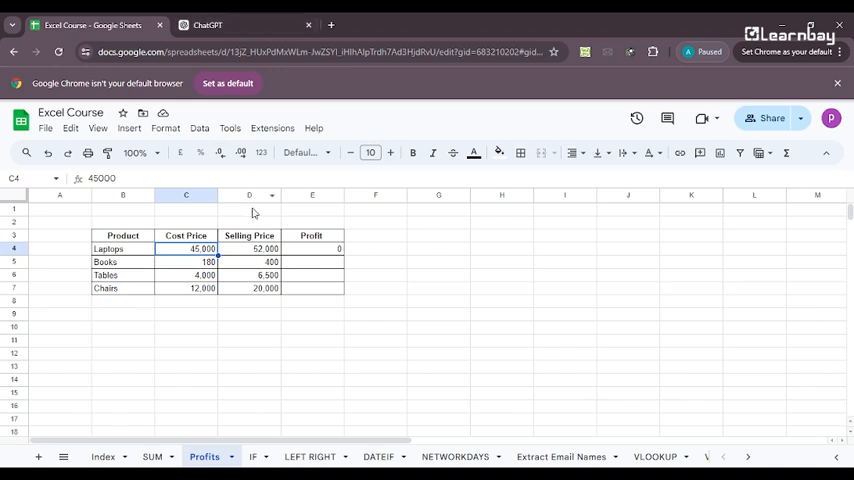
click(248, 248)
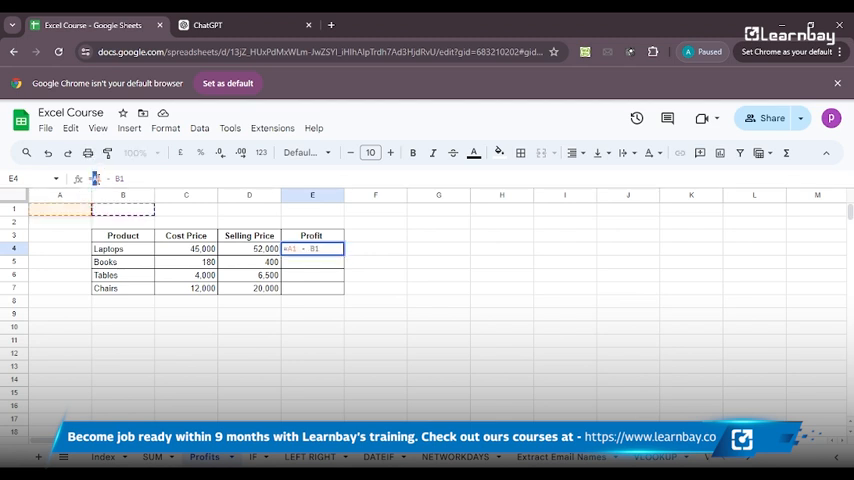
- Correct the Laptops profit formula to =D4-C4, giving a profit of 7,000
text(C4)
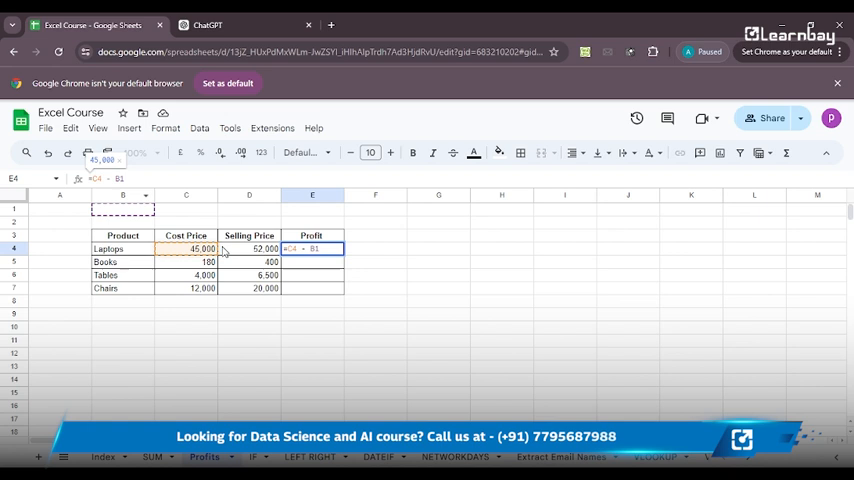
key(enter)
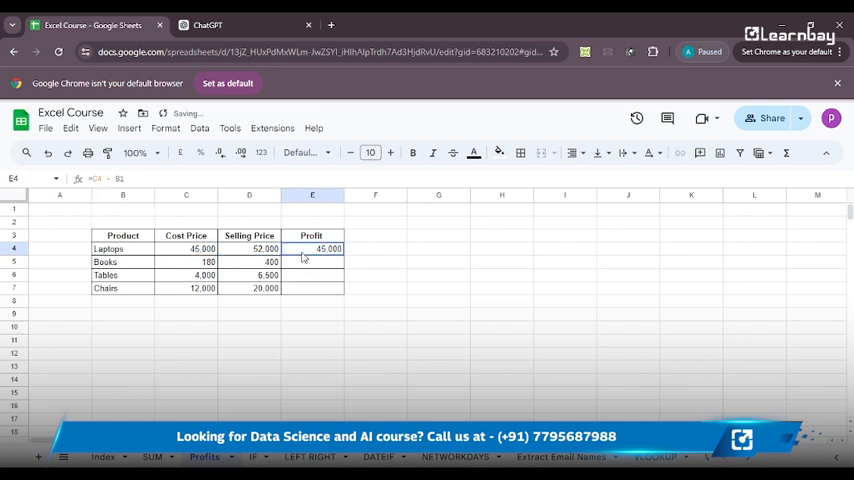
double_click(312, 248)
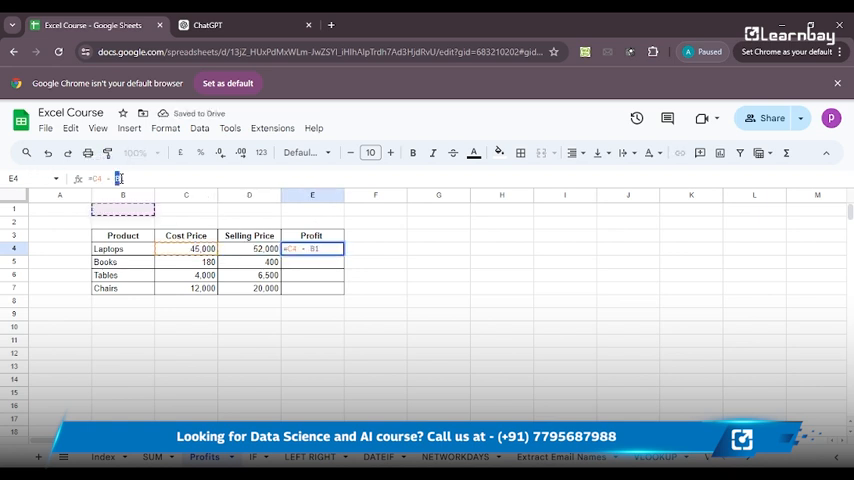
text(D)
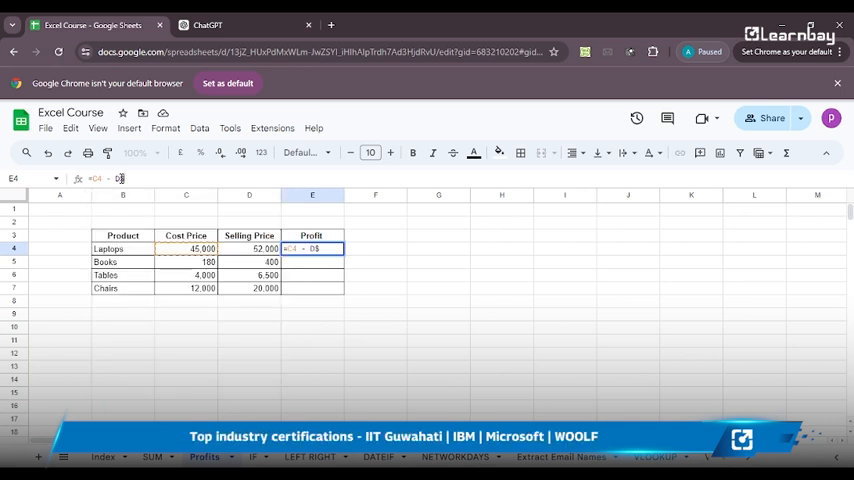
text(=D4-C4)
key(enter)
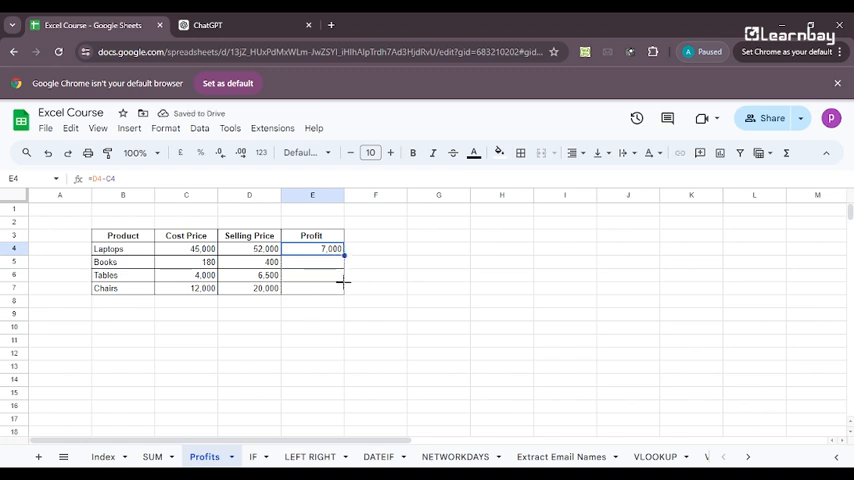
- Fill the profit formula down the product rows and add test prices 5000 and 3000 below
drag(330, 248, 330, 288)
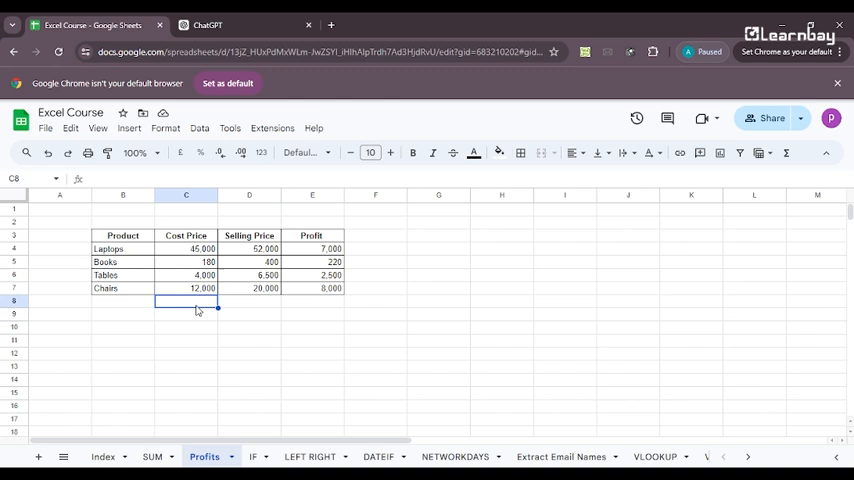
text(5000)
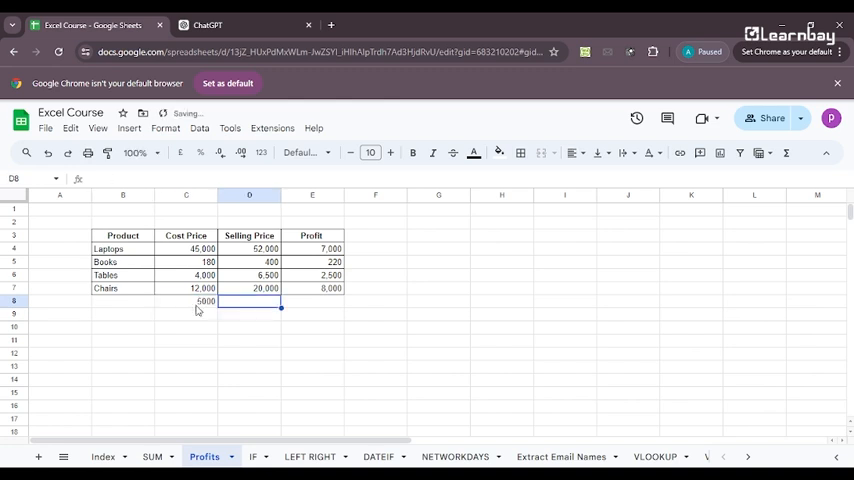
text(3000)
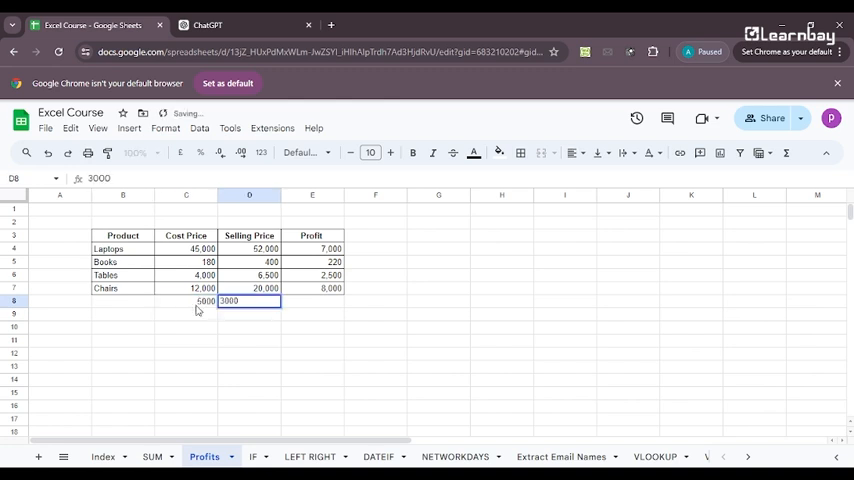
key(enter)
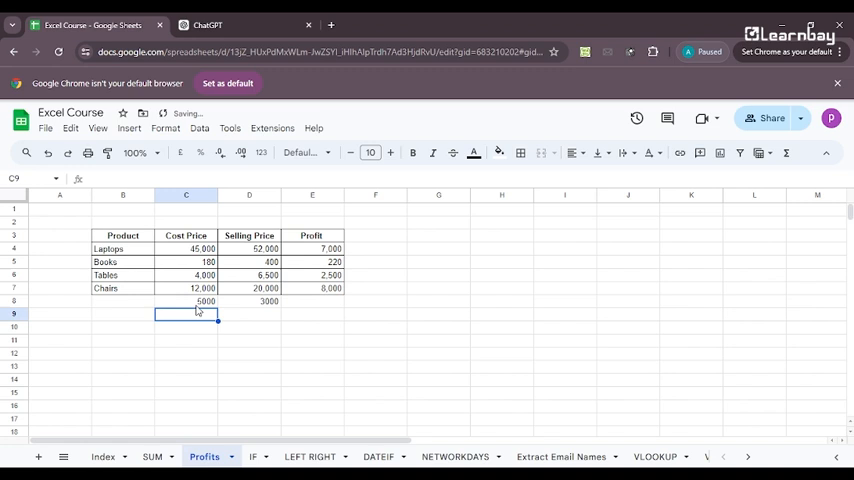
click(248, 312)
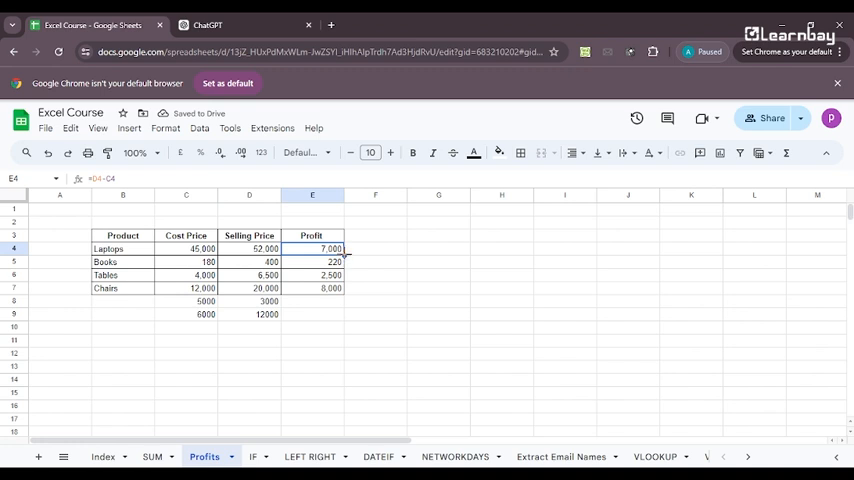
- Extend the Profit formula down to row 9, showing -2000 and 6000, then switch to ChatGPT
drag(330, 248, 330, 314)
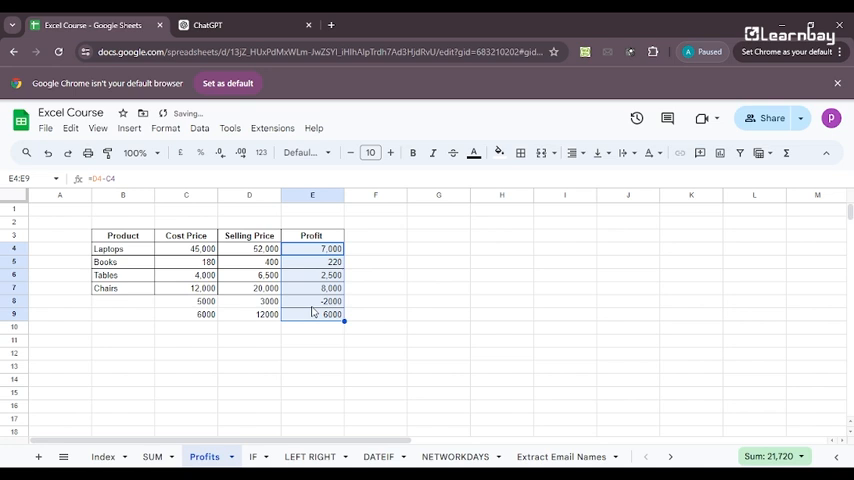
click(312, 314)
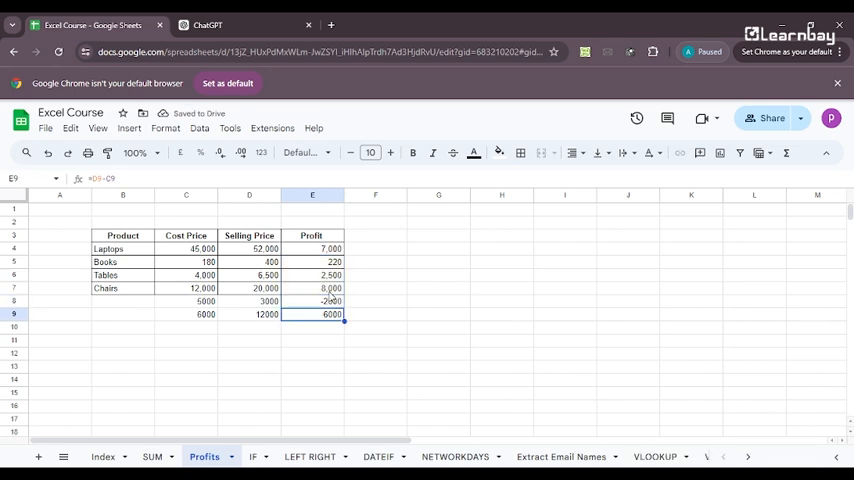
click(312, 248)
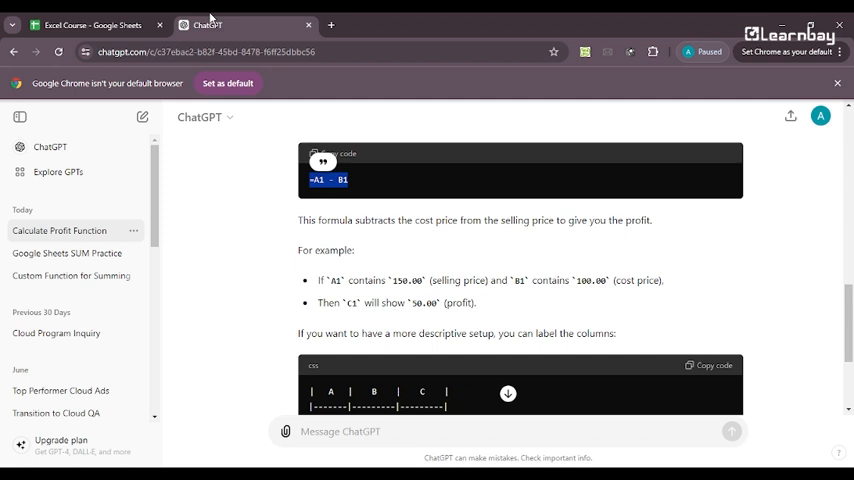
mouse_move(564, 148)
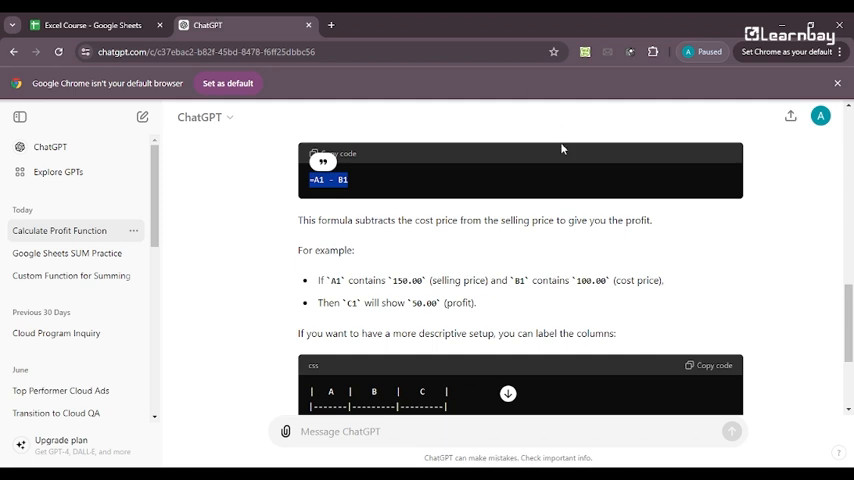
- Get a sample Selling Price, Cost Price, Profit dataset from ChatGPT, copy it, and return to the spreadsheet
scroll(down, 3)
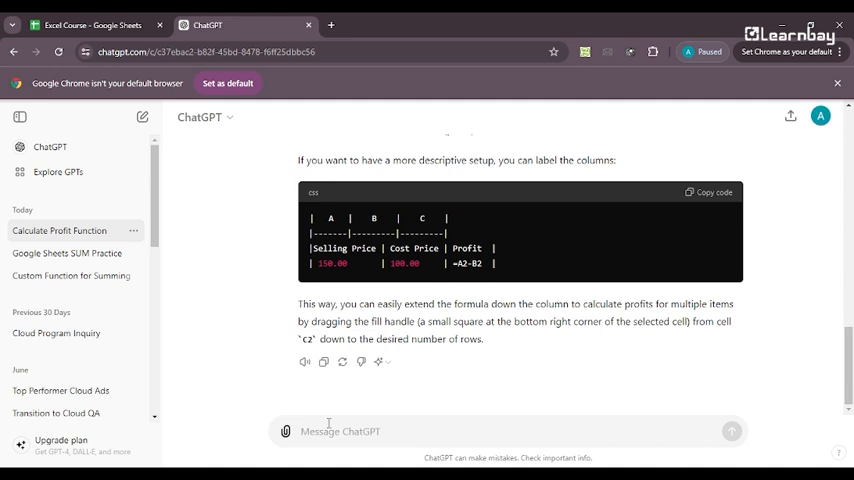
text(than)
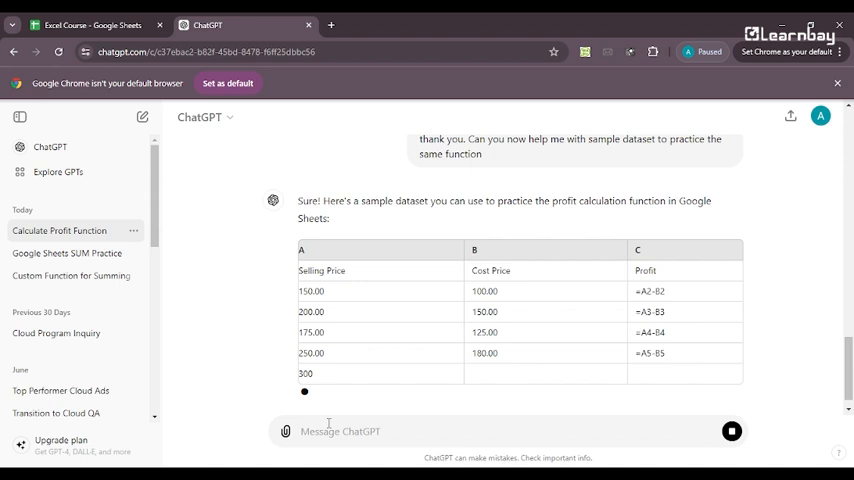
scroll(down, 3)
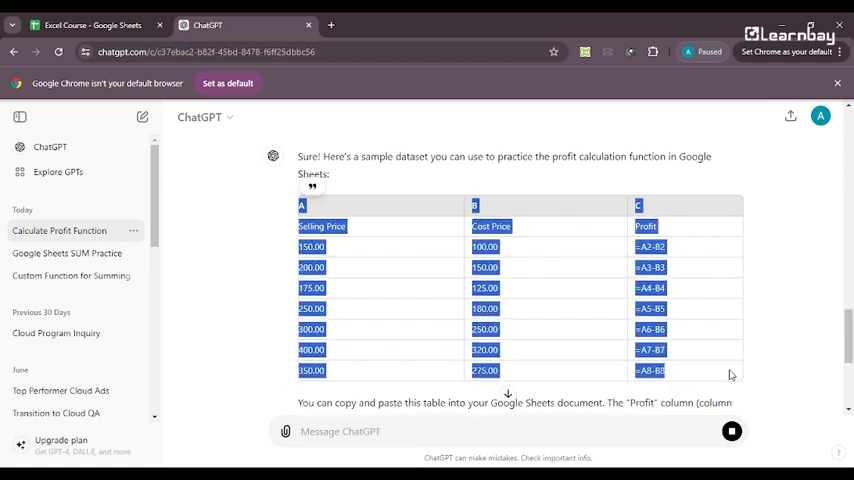
click(92, 24)
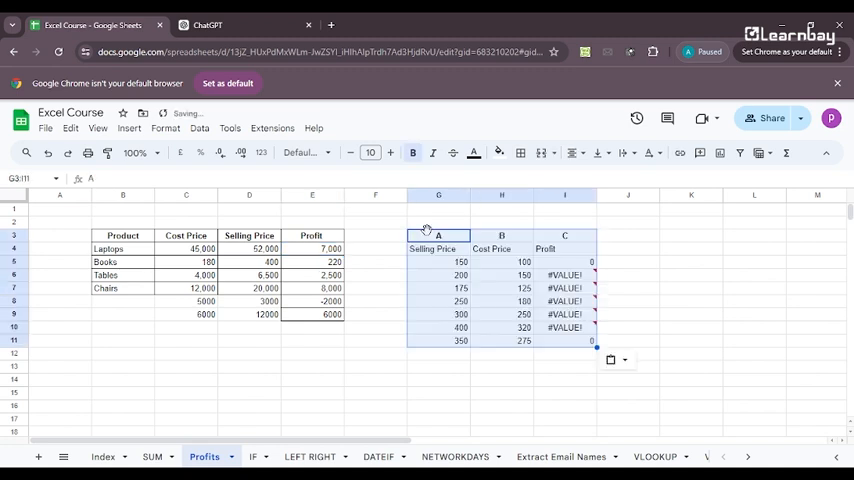
- Clear the pasted dataset's #VALUE! Profit formulas in I4:I11
click(564, 262)
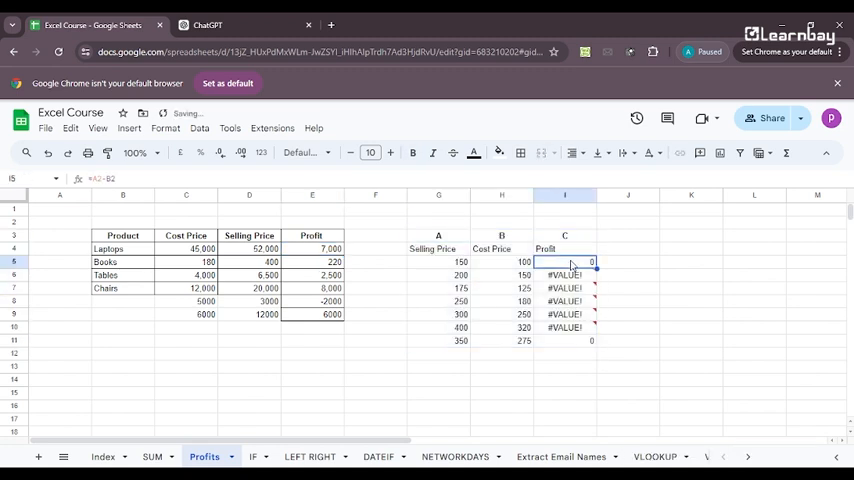
key(Delete)
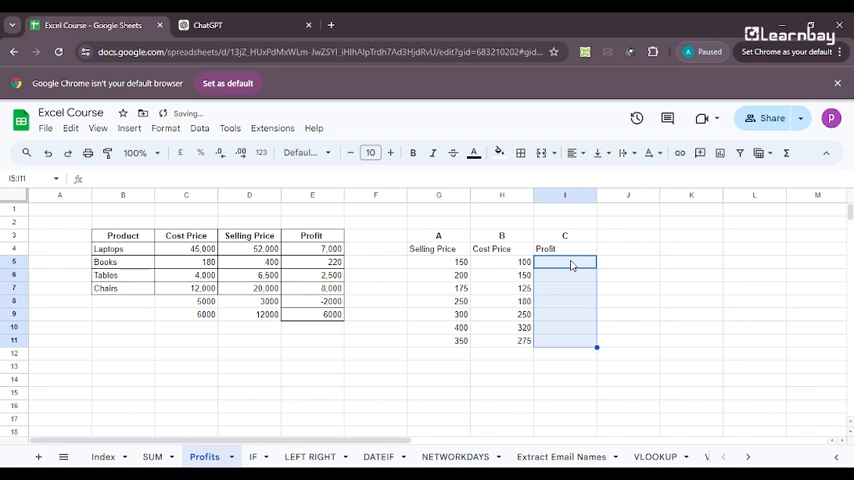
click(312, 248)
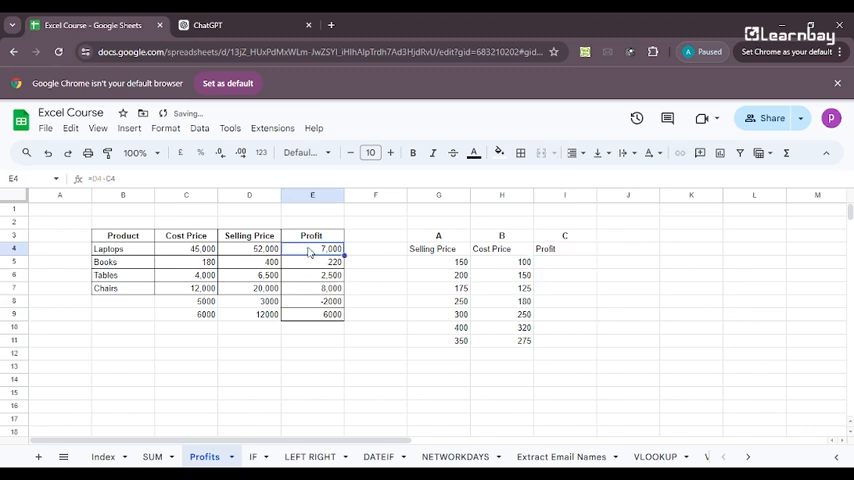
- Review the working =D4-C4 formula in E4 as a reference for the sample dataset
double_click(312, 248)
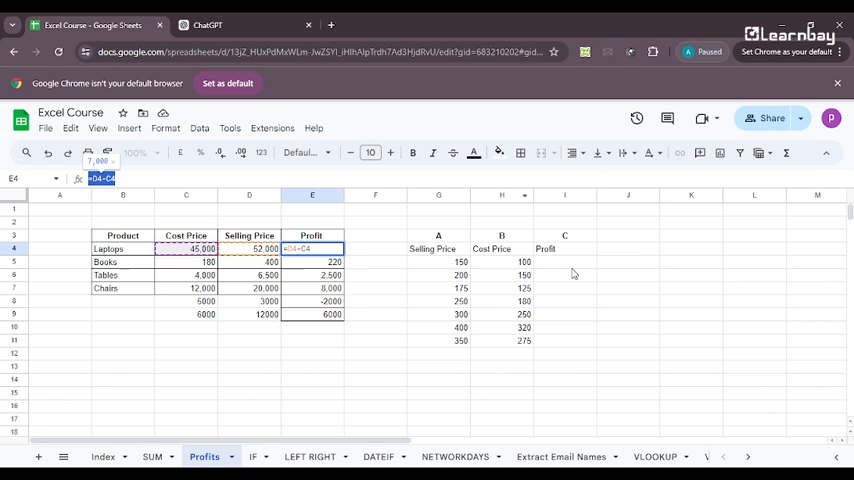
click(564, 262)
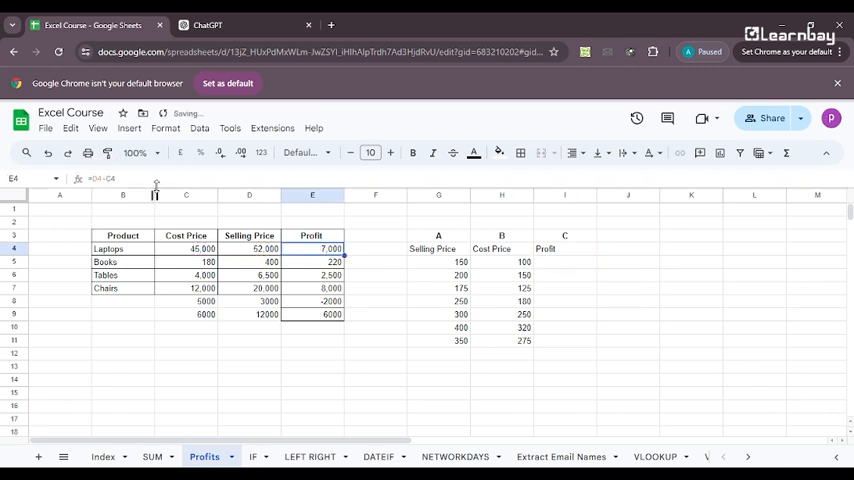
double_click(312, 248)
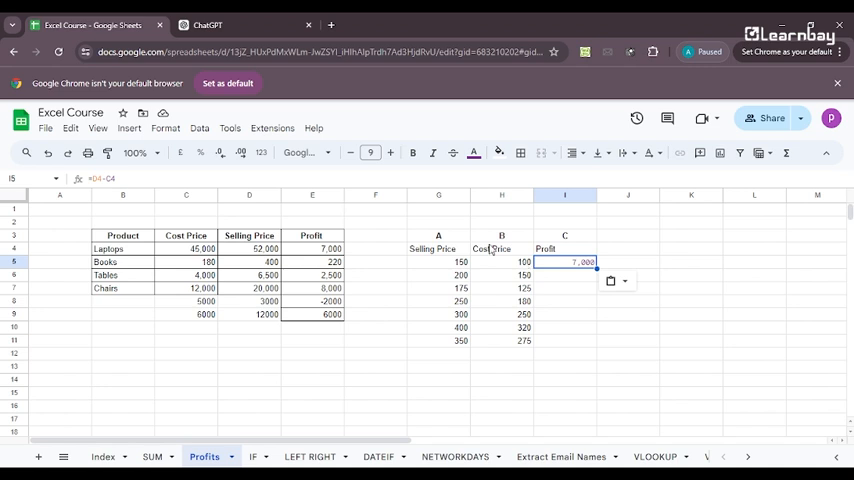
- Enter =G4-H4 in I4 and accept the suggested auto-fill down the sample Profit column
click(438, 260)
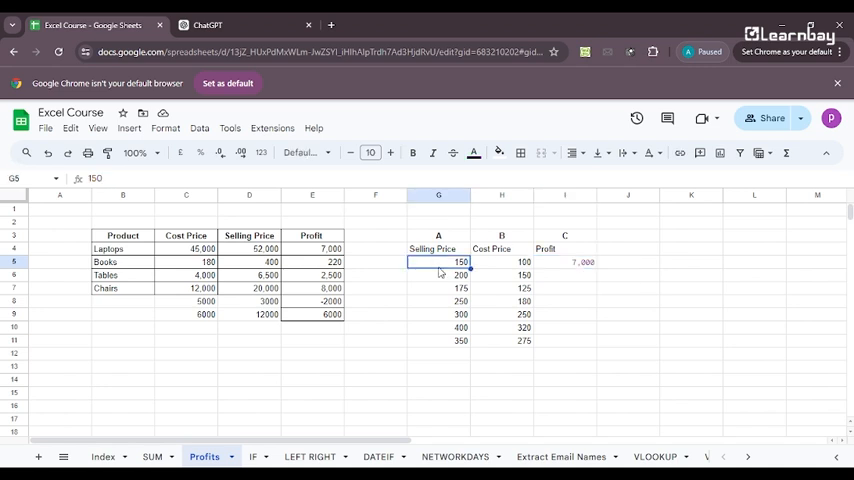
click(502, 262)
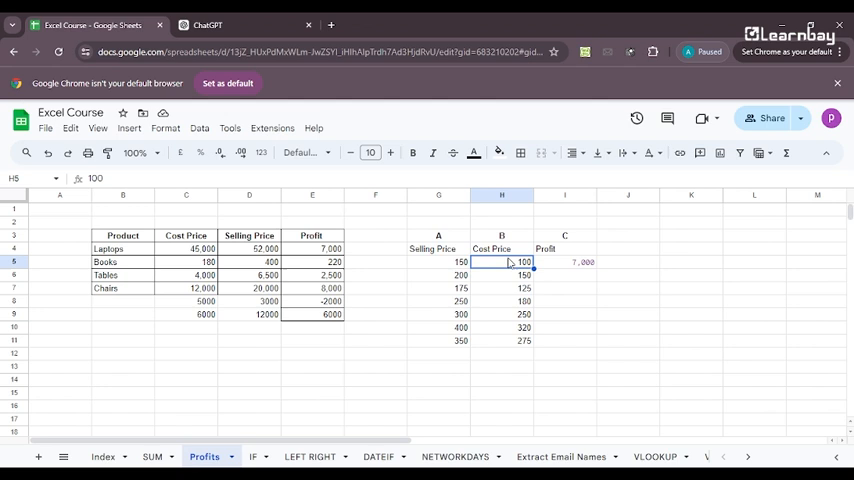
mouse_move(432, 260)
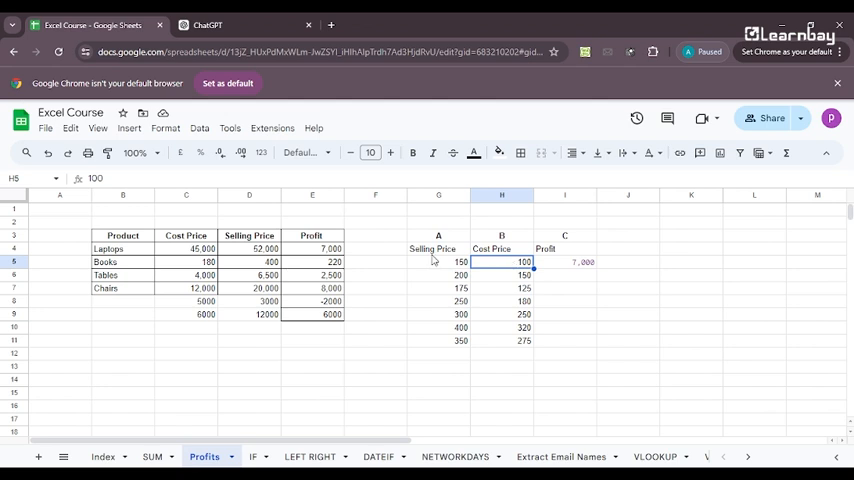
click(500, 248)
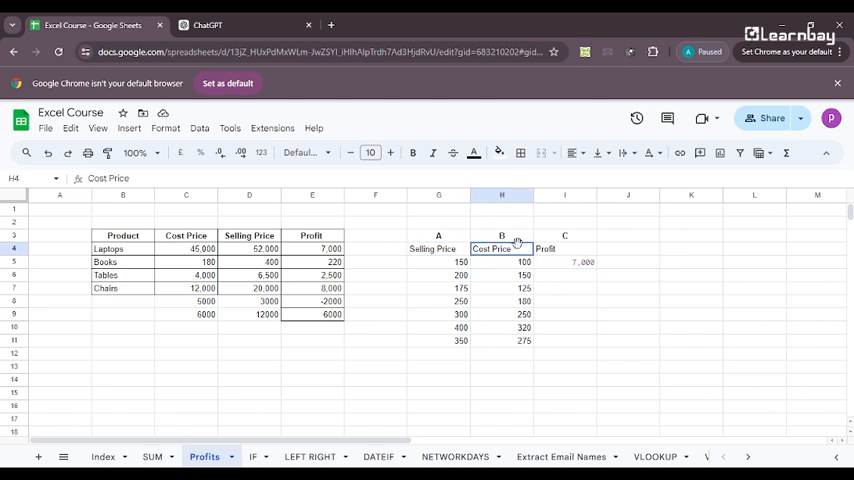
mouse_move(560, 264)
text(=D4-C4)
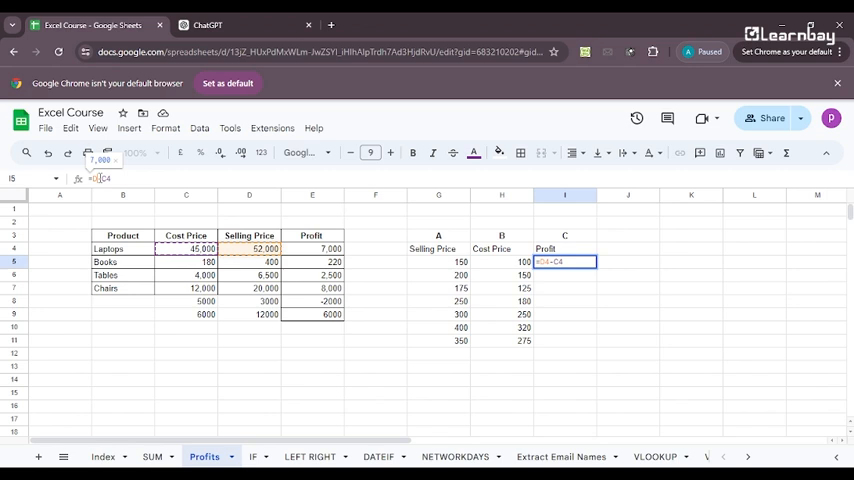
click(462, 262)
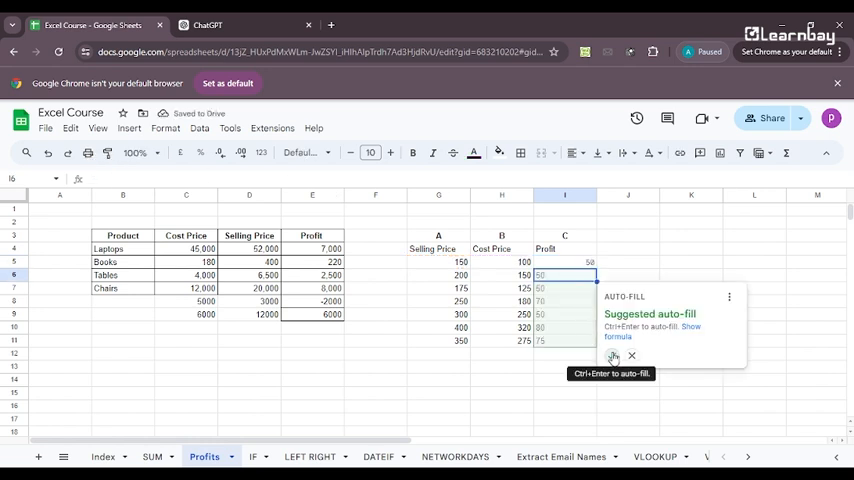
click(612, 356)
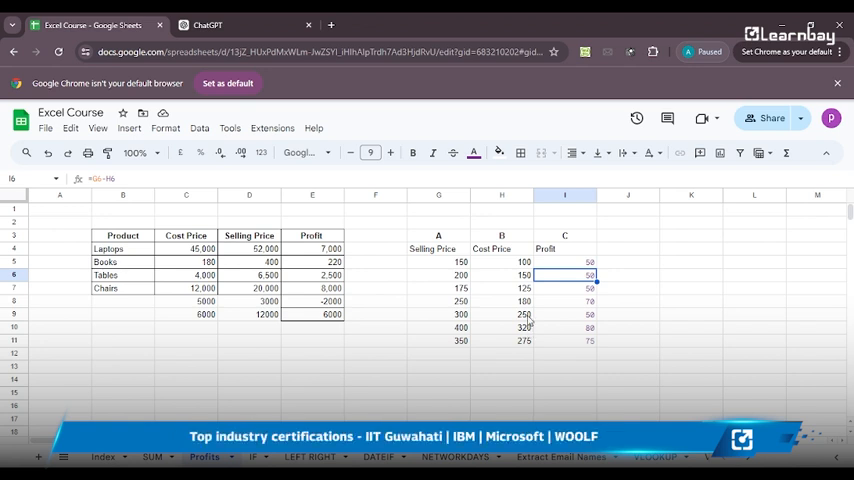
mouse_move(500, 284)
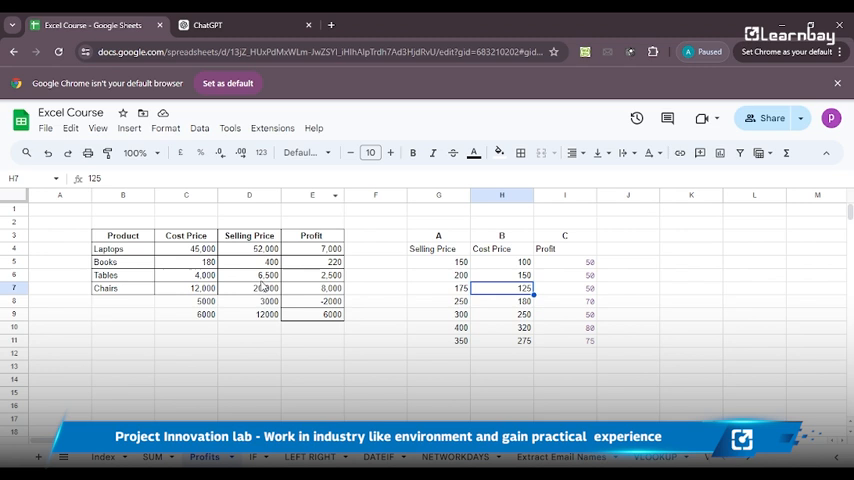
click(248, 276)
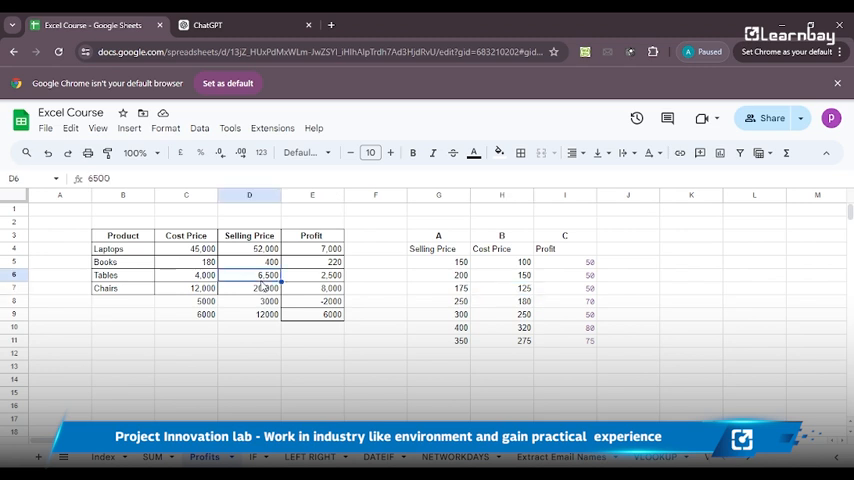
mouse_move(746, 320)
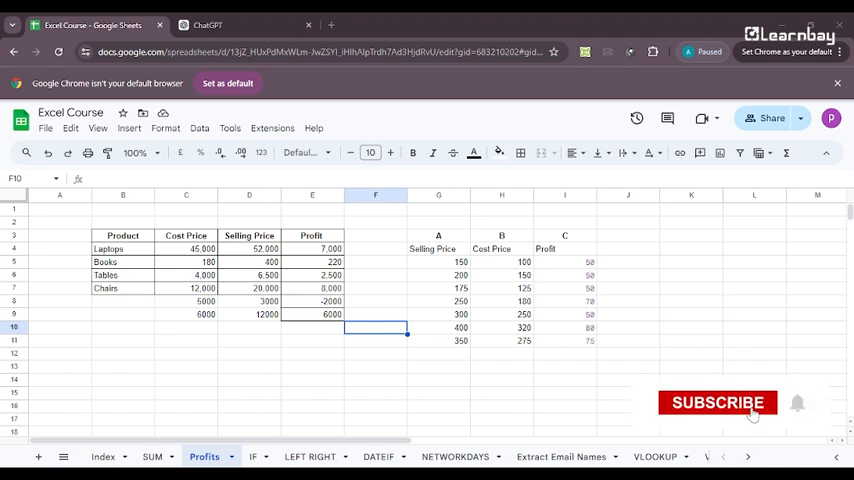
click(716, 402)
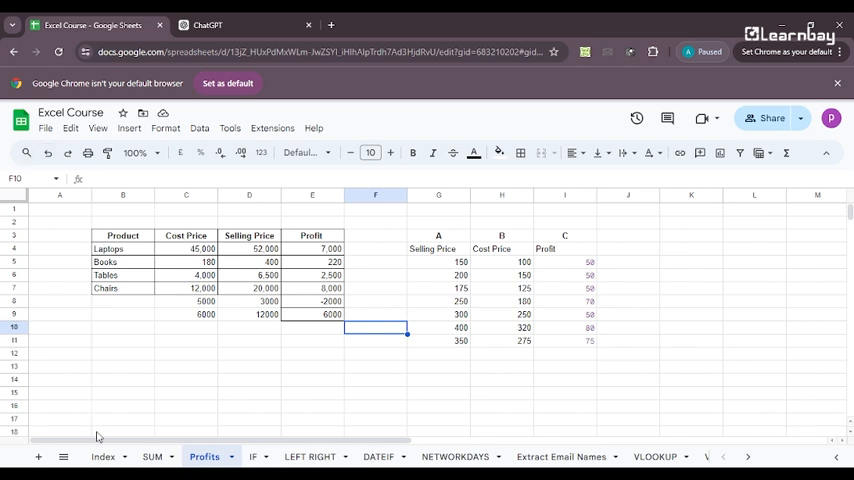
- Mark Profits as Done on the Index sheet, then move on to the IF sheet
click(102, 456)
text(Done)
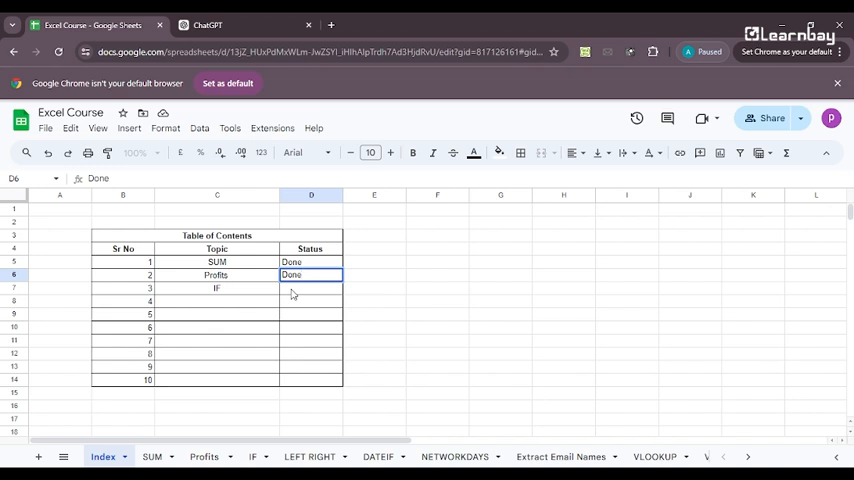
click(252, 456)
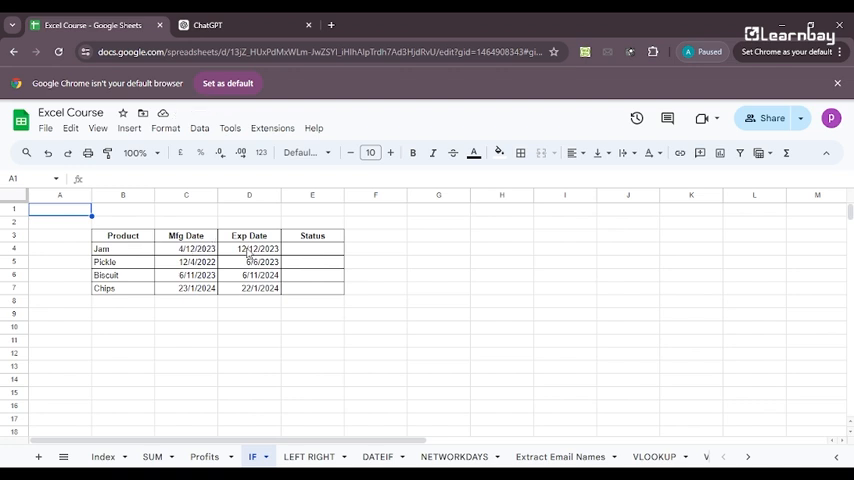
mouse_move(406, 226)
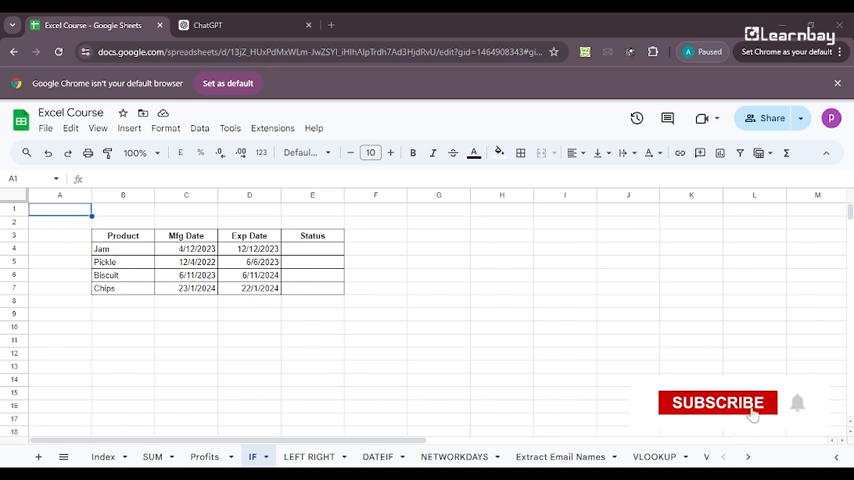
click(716, 402)
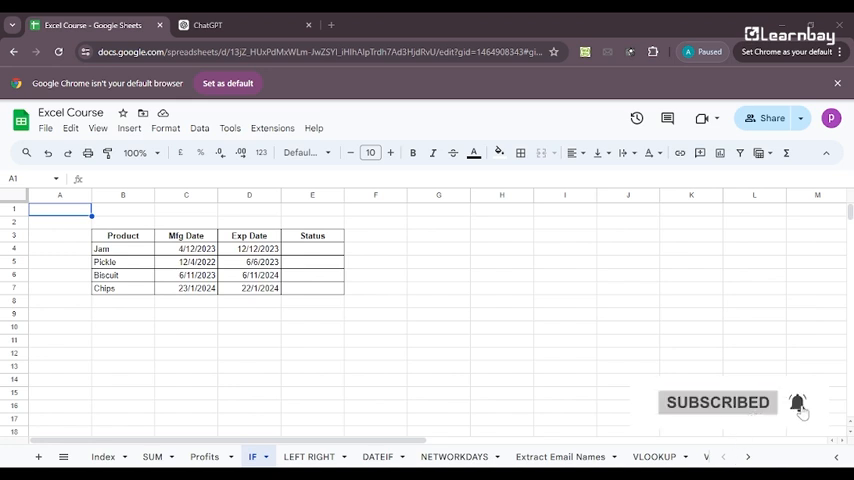